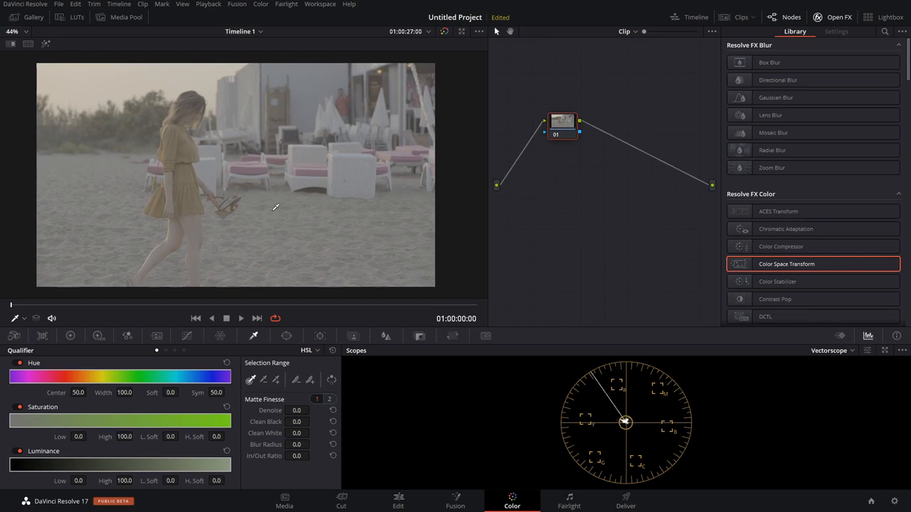
mouse_move(279, 194)
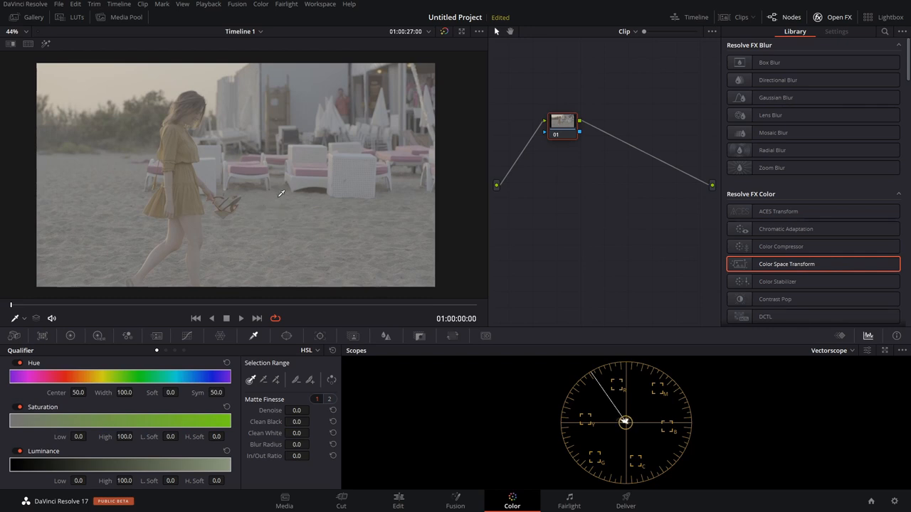
mouse_move(207, 269)
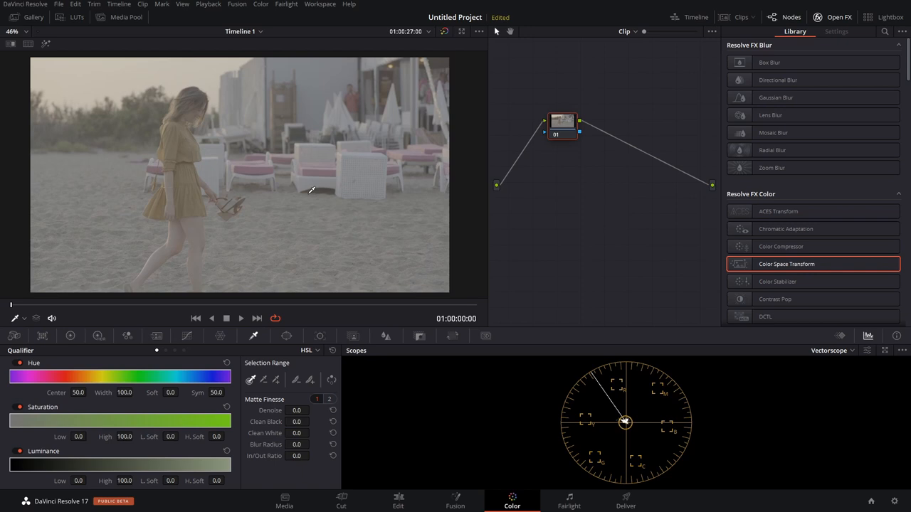
mouse_move(212, 196)
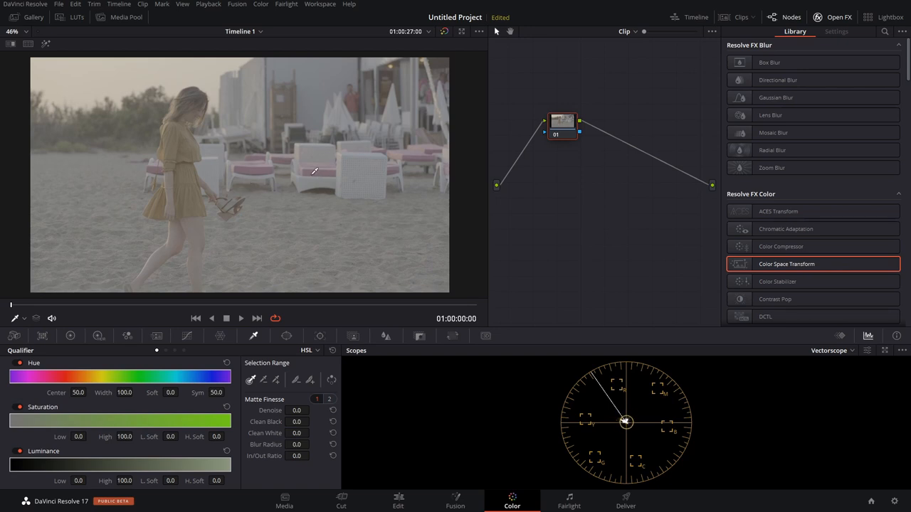
mouse_move(333, 172)
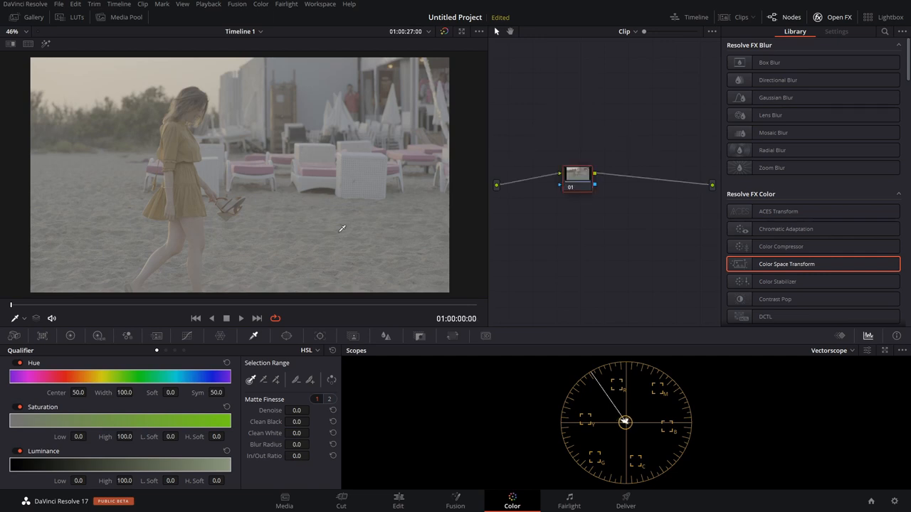
mouse_move(294, 169)
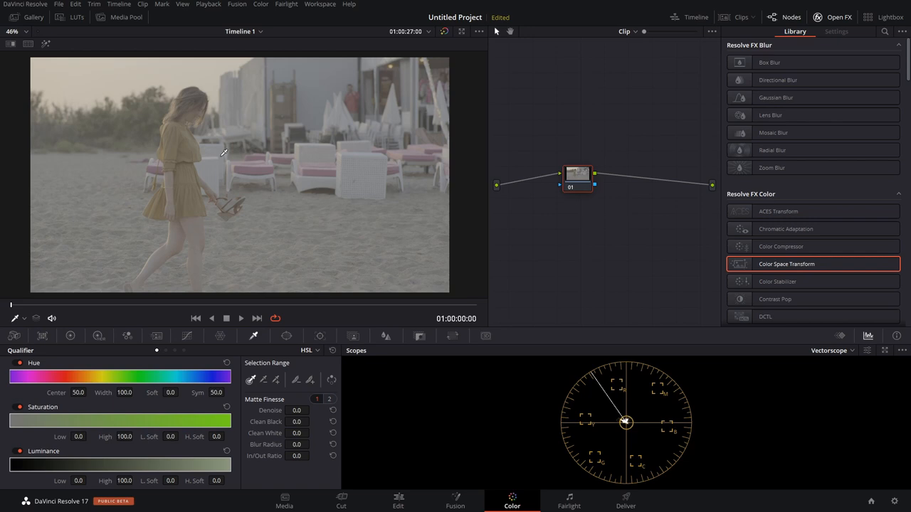
Step: Raise the node's contrast to 1.400 and saturation to 62.20 for a punchier beach image
drag(578, 176, 553, 184)
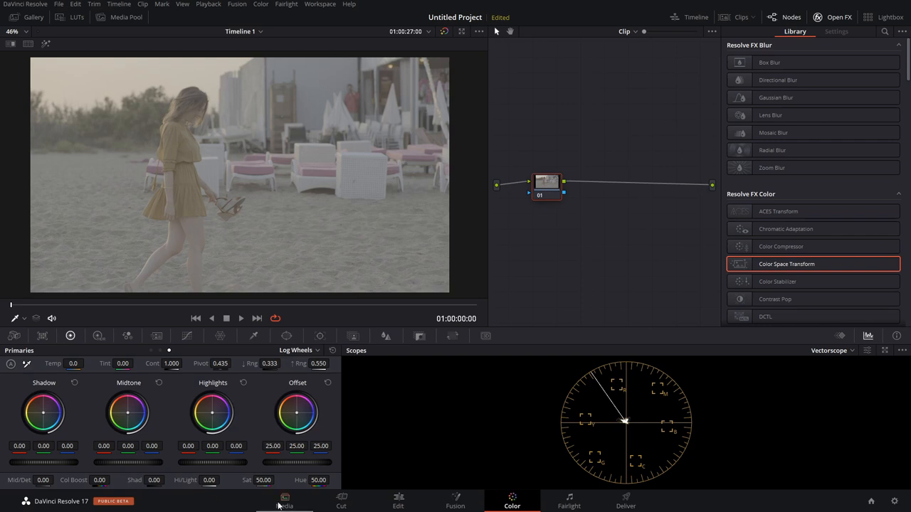
drag(263, 479, 278, 480)
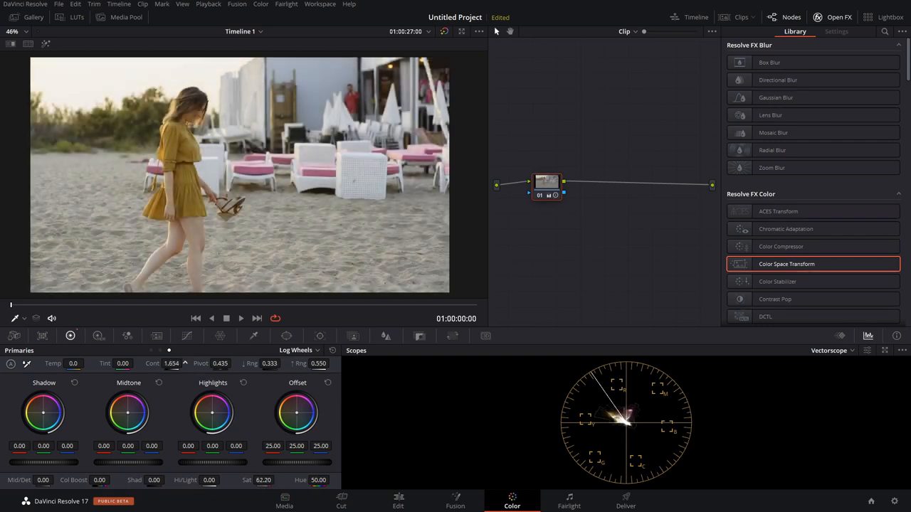
drag(171, 364, 171, 371)
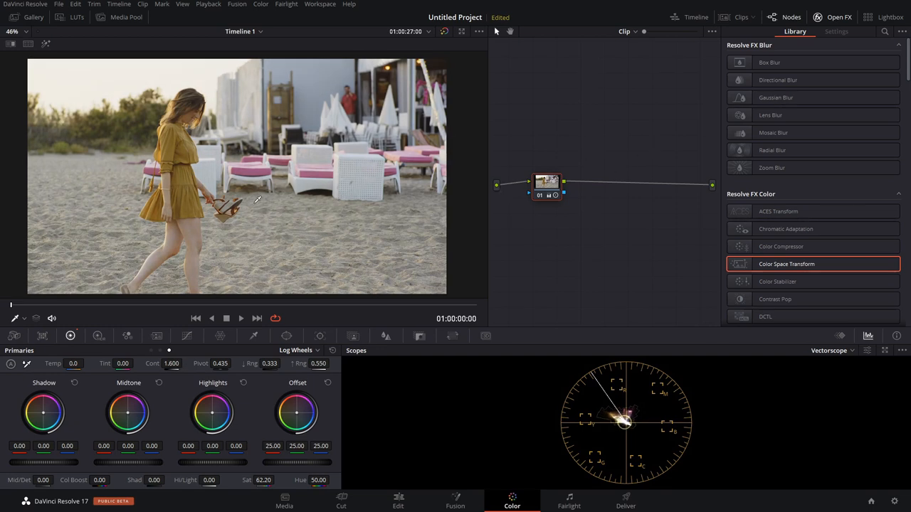
mouse_move(264, 200)
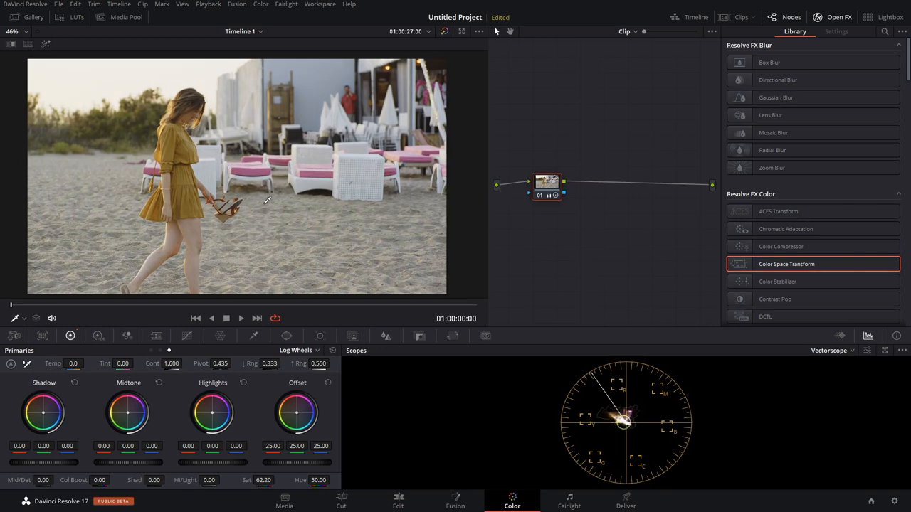
mouse_move(208, 208)
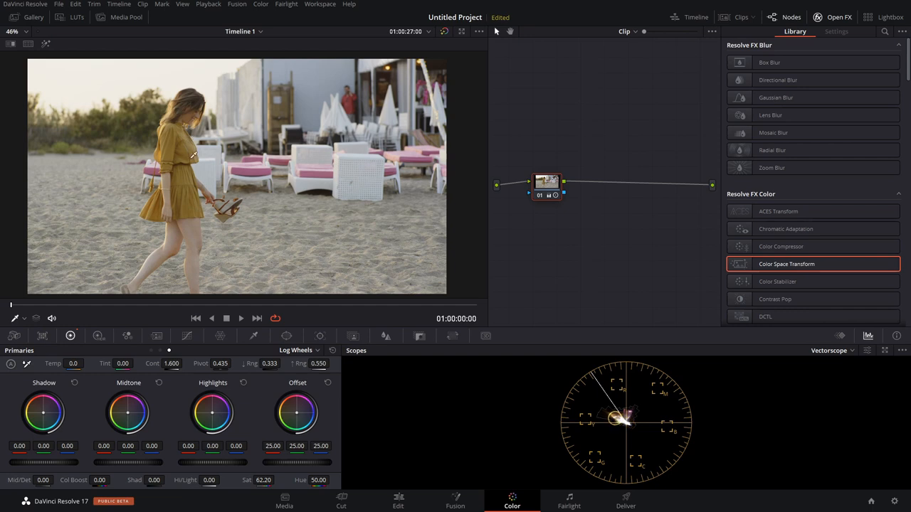
mouse_move(205, 209)
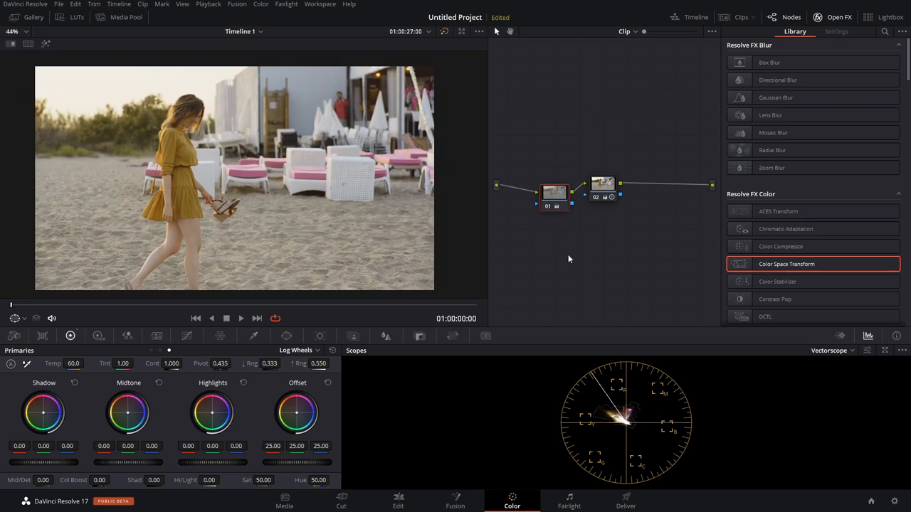
mouse_move(564, 259)
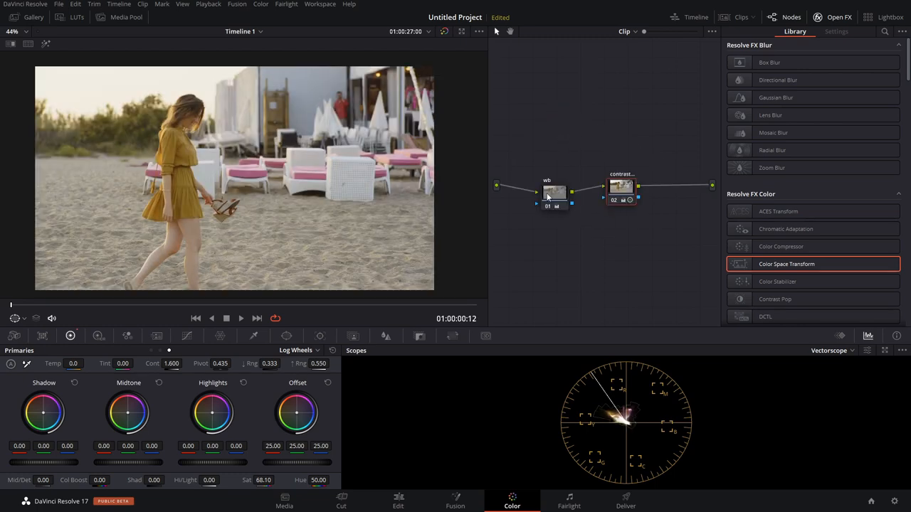
Step: Bring up the second node's options to prepare it for the Color Space Transform
right_click(633, 182)
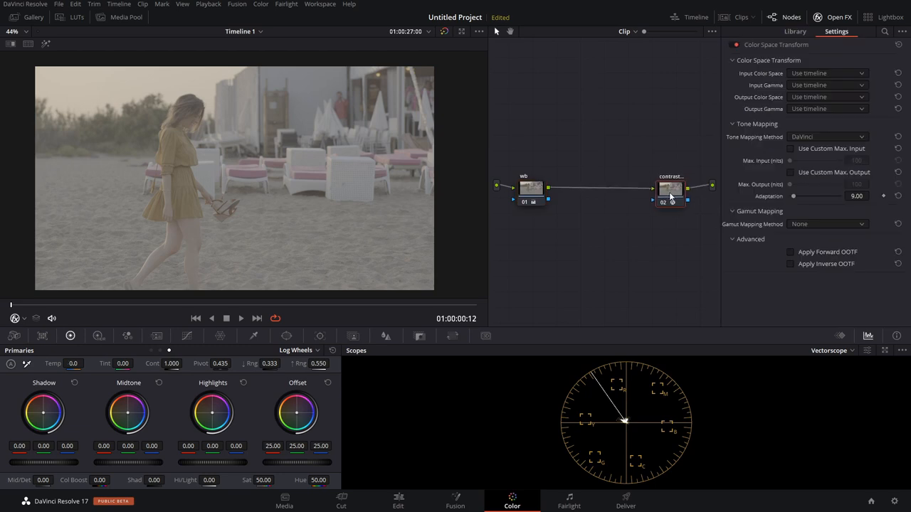
Step: Set the transform input to Panasonic V-Gamut / V-Log and output to Rec.709
click(829, 73)
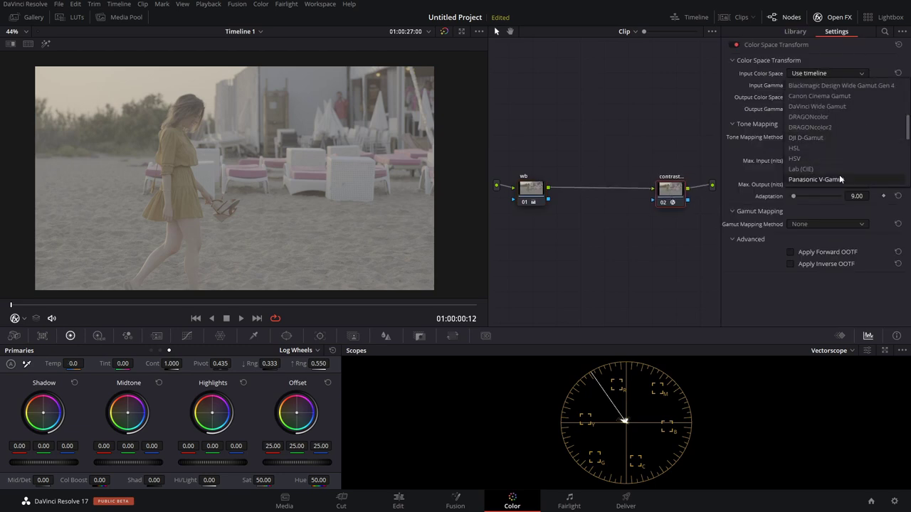
click(827, 179)
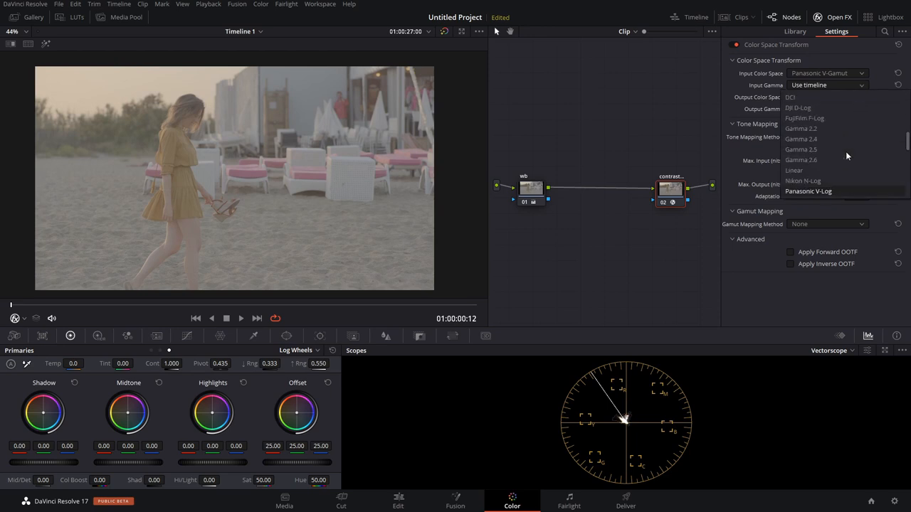
click(806, 191)
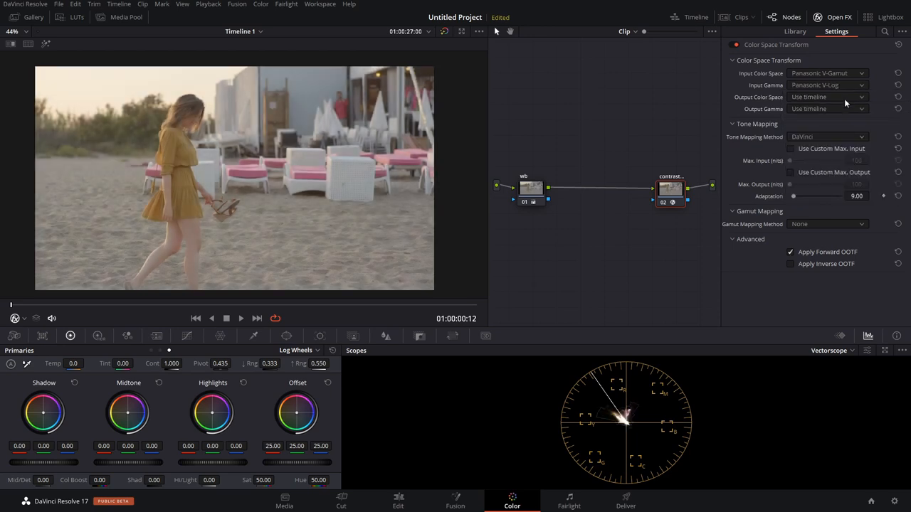
click(831, 97)
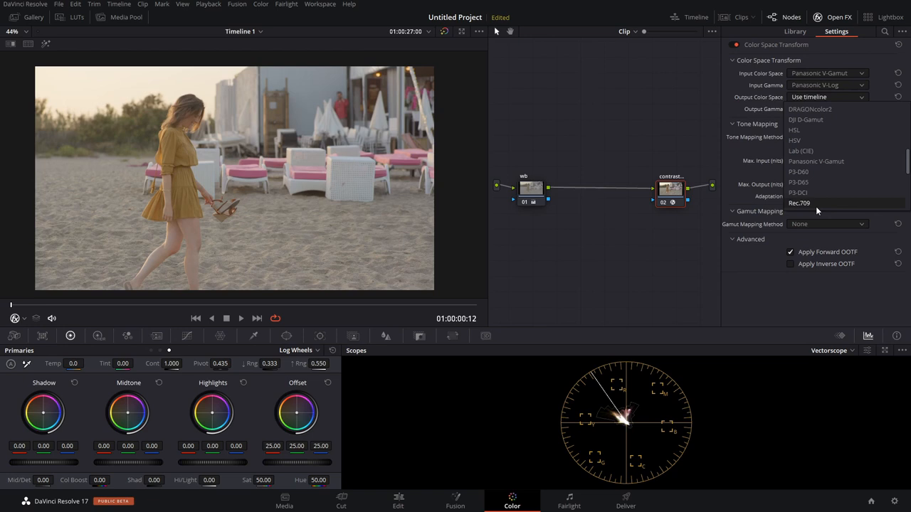
click(799, 202)
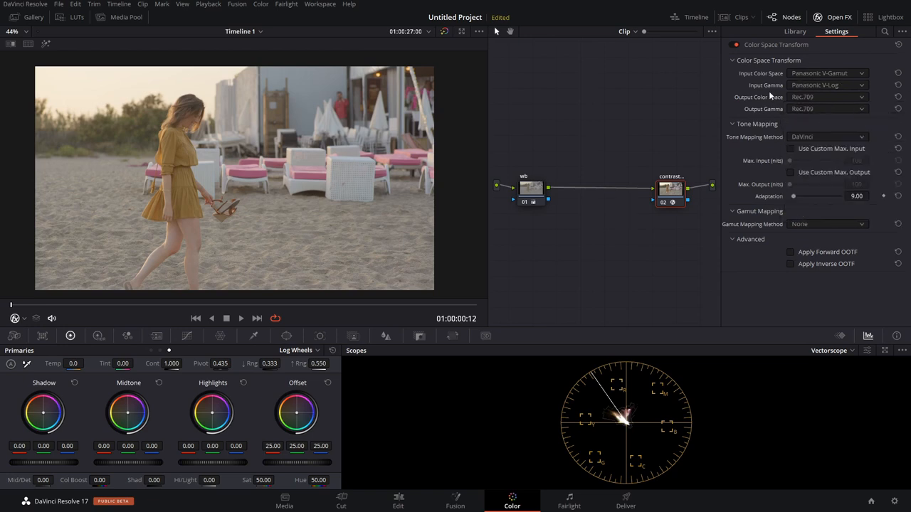
mouse_move(748, 91)
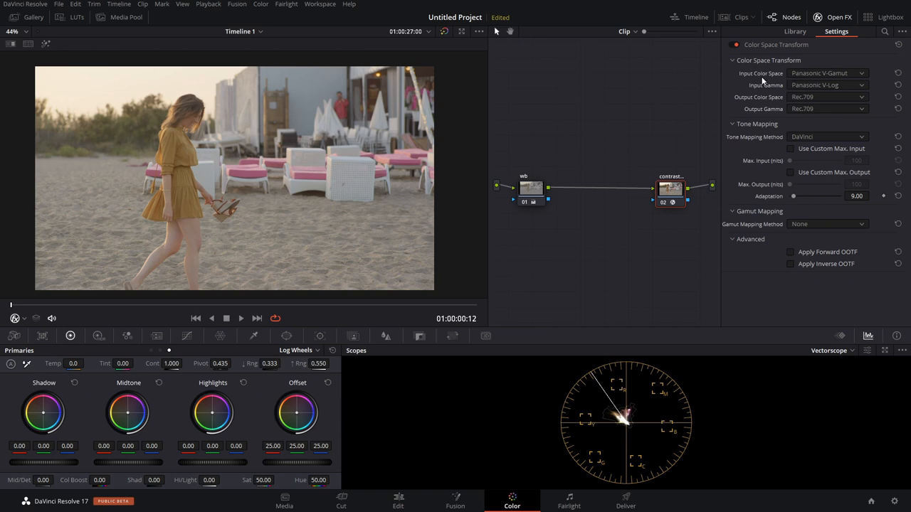
mouse_move(793, 102)
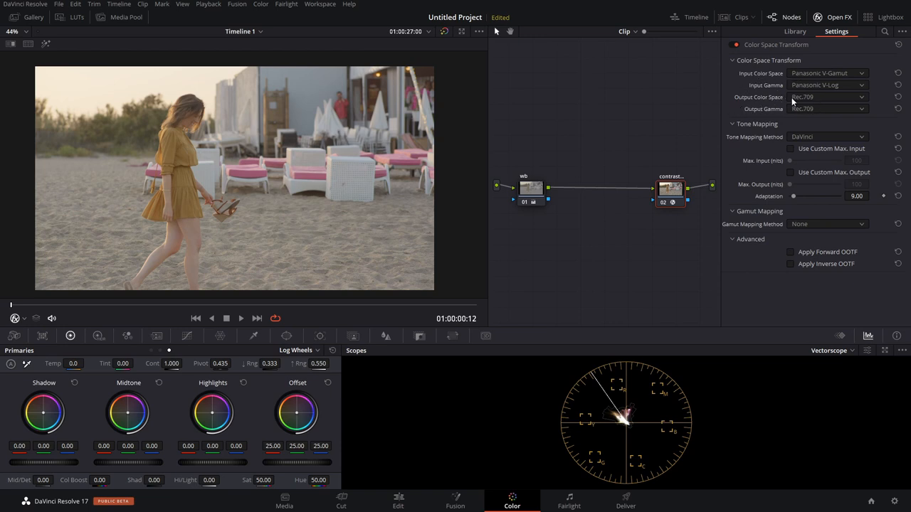
mouse_move(774, 111)
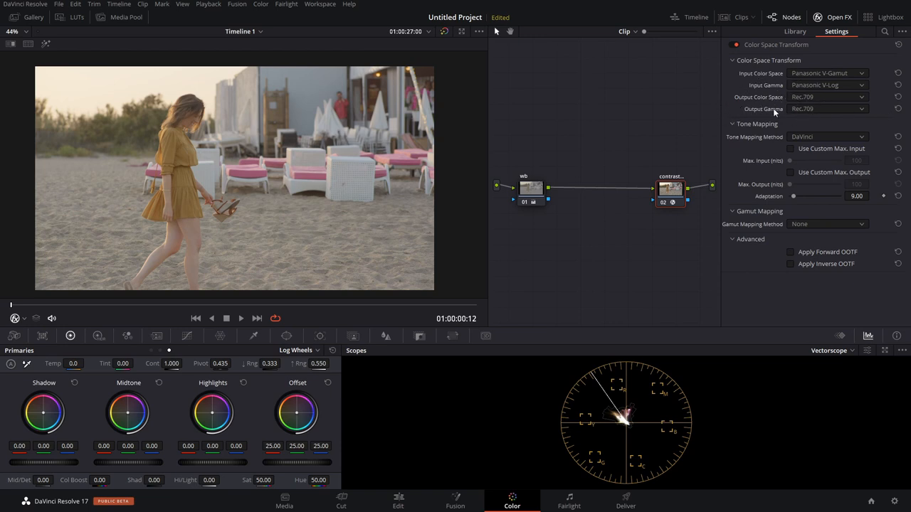
mouse_move(747, 127)
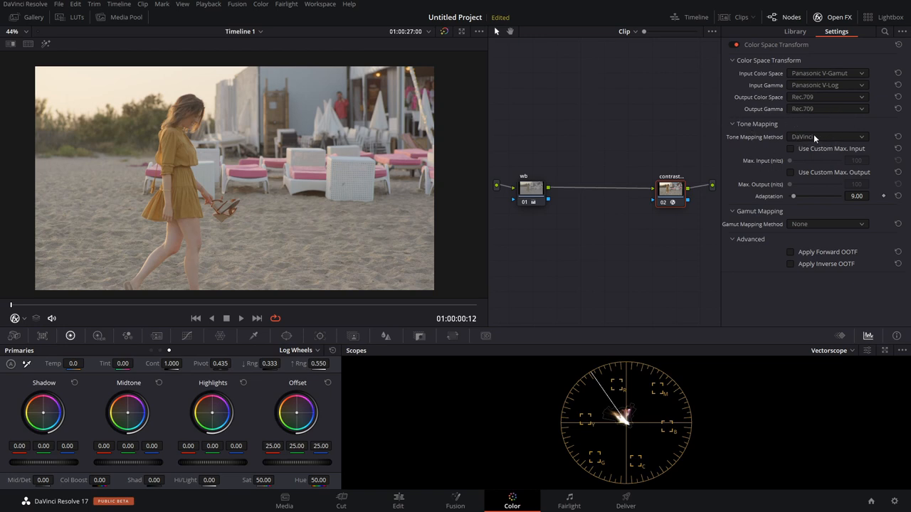
Step: Turn tone mapping off and switch the scope to Waveform
click(829, 136)
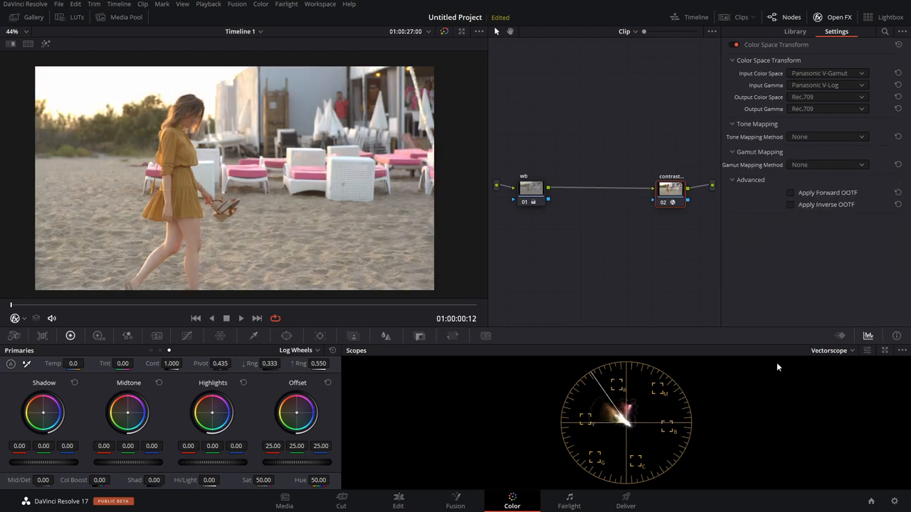
click(829, 350)
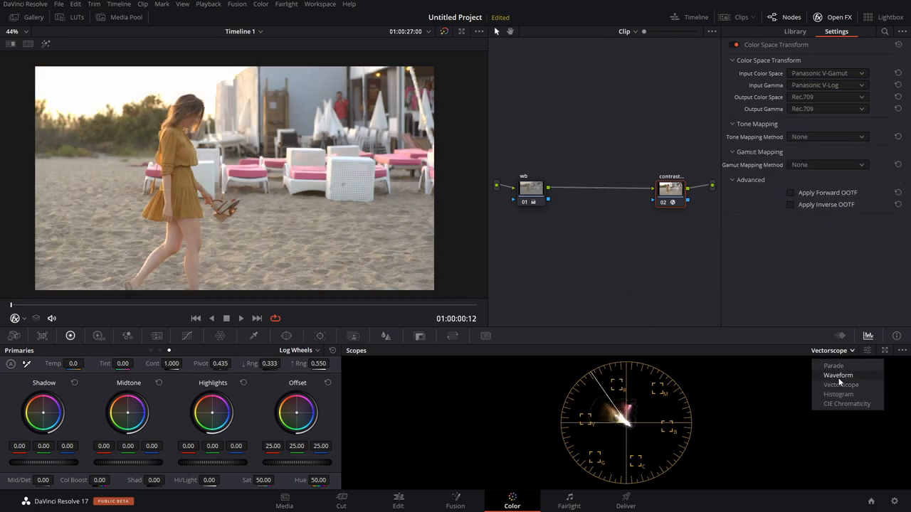
click(839, 376)
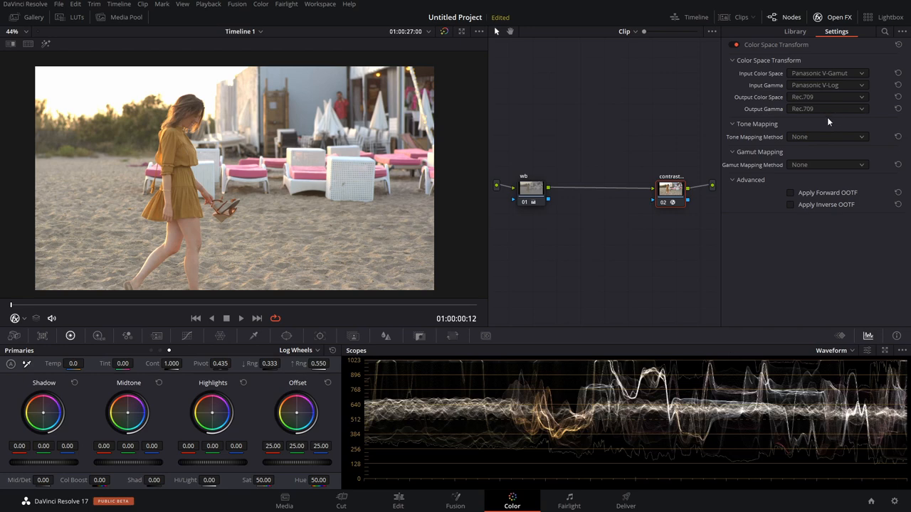
Step: Re-choose a tone mapping method and apply Color Space Transform to the middle node
click(829, 137)
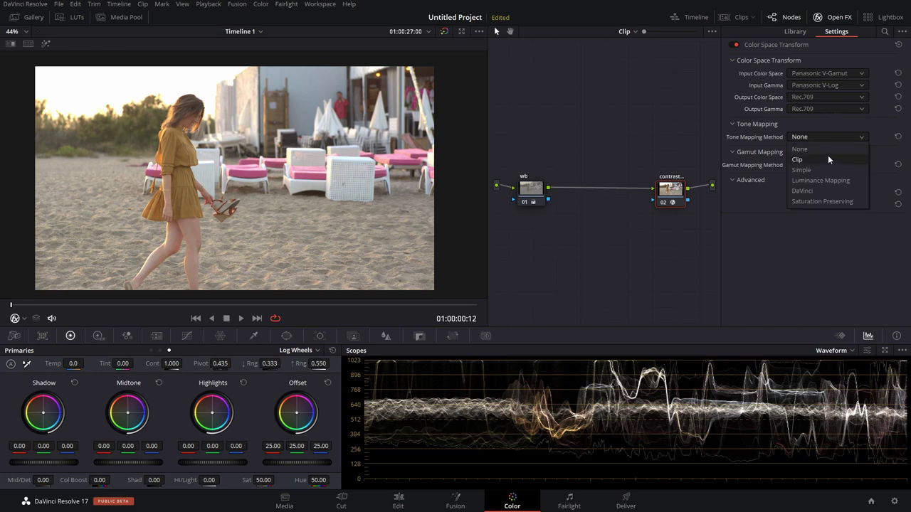
click(801, 191)
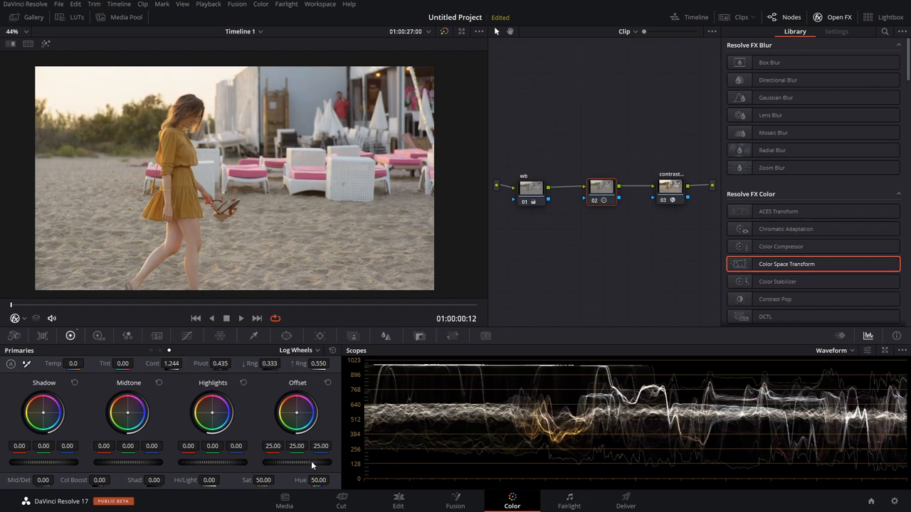
drag(313, 463, 292, 462)
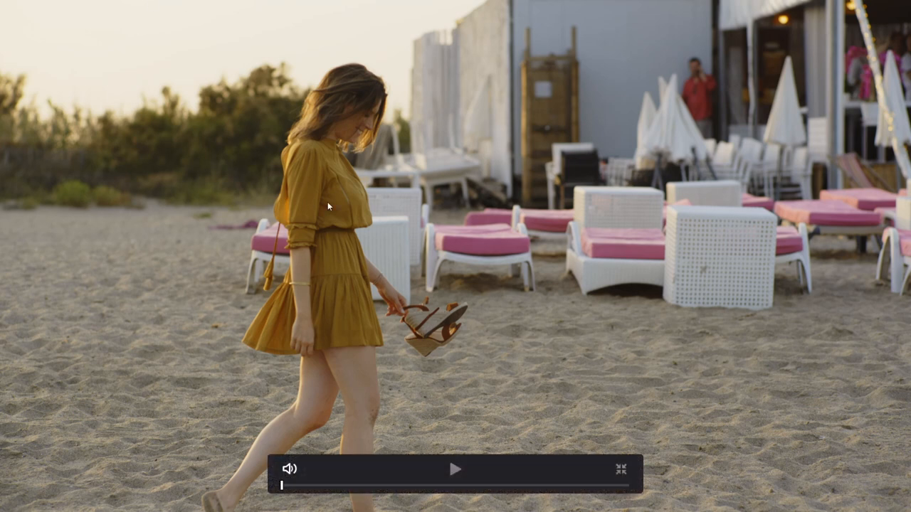
mouse_move(883, 276)
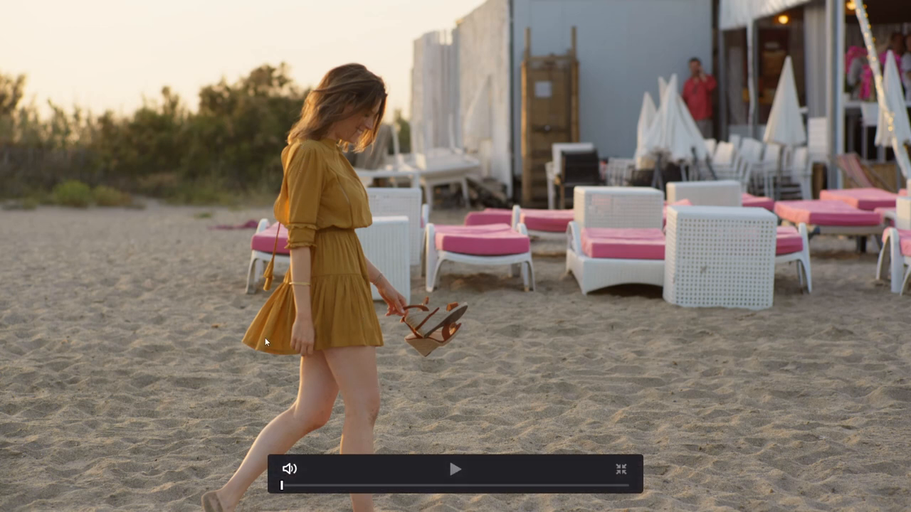
mouse_move(811, 353)
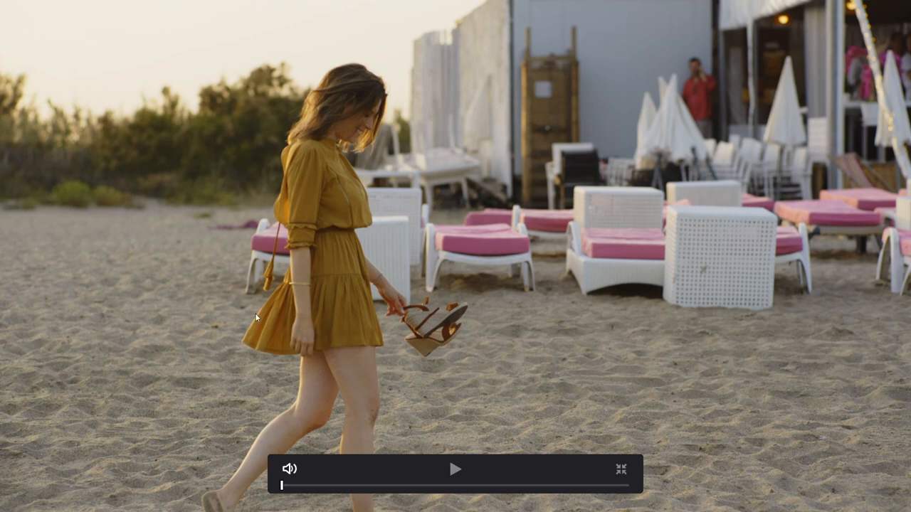
mouse_move(586, 231)
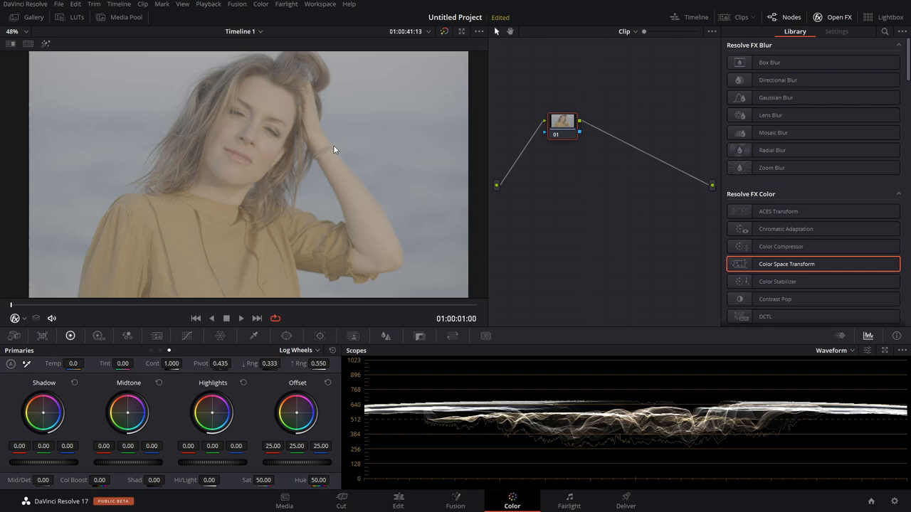
mouse_move(518, 224)
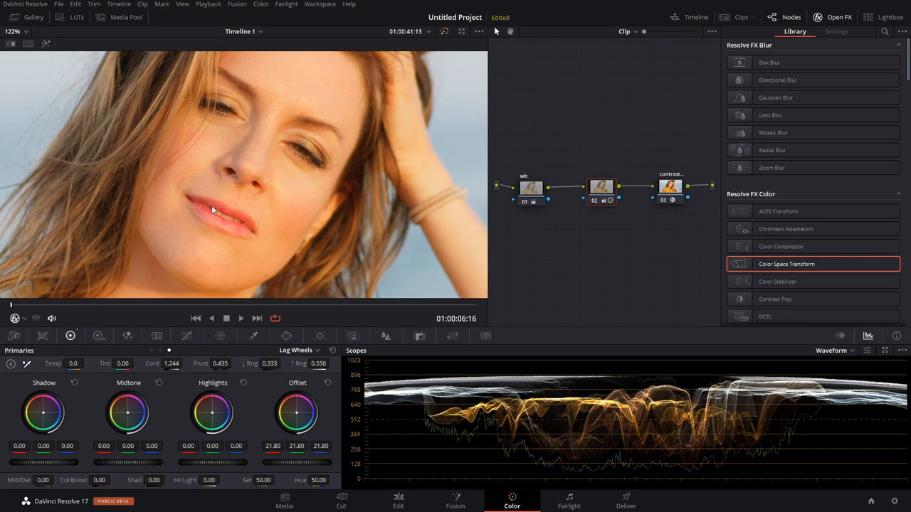
mouse_move(199, 202)
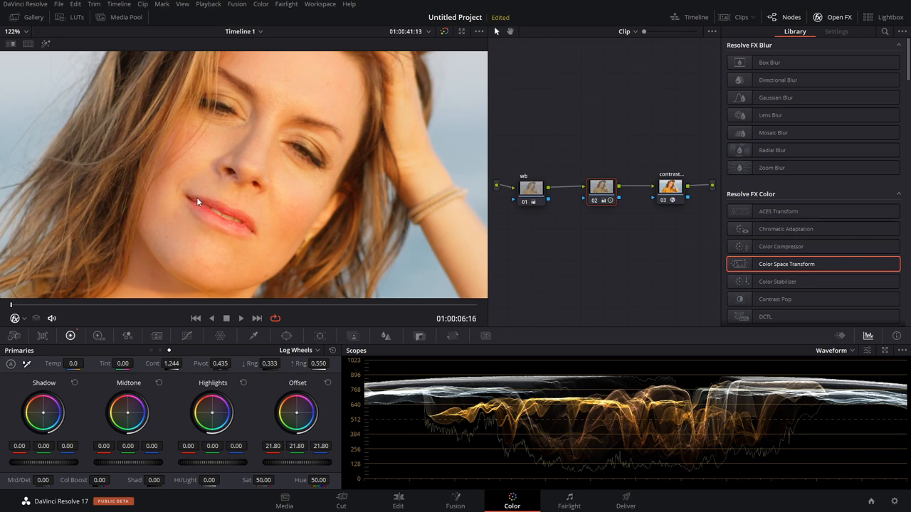
mouse_move(241, 228)
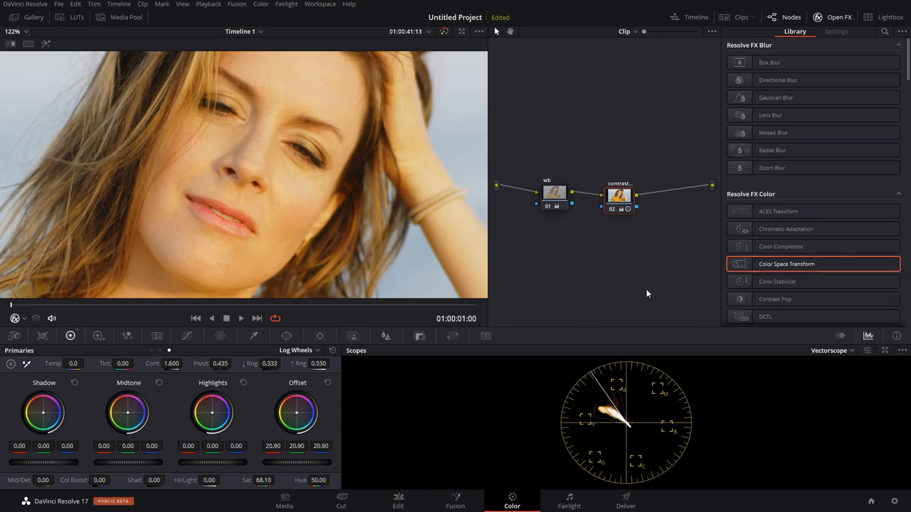
mouse_move(613, 400)
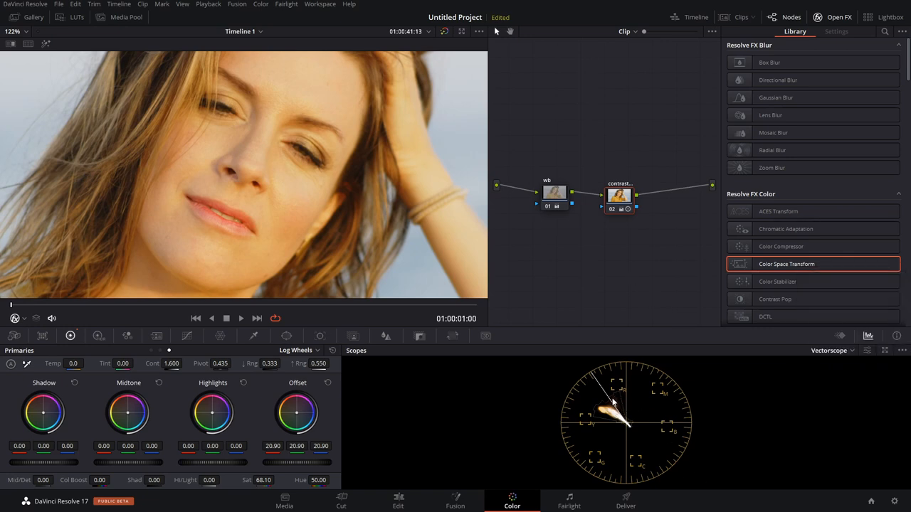
mouse_move(606, 399)
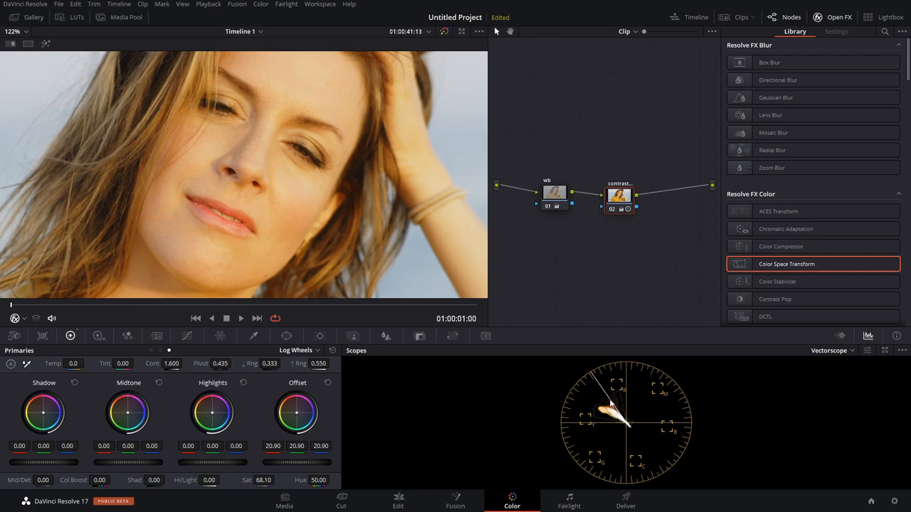
mouse_move(236, 239)
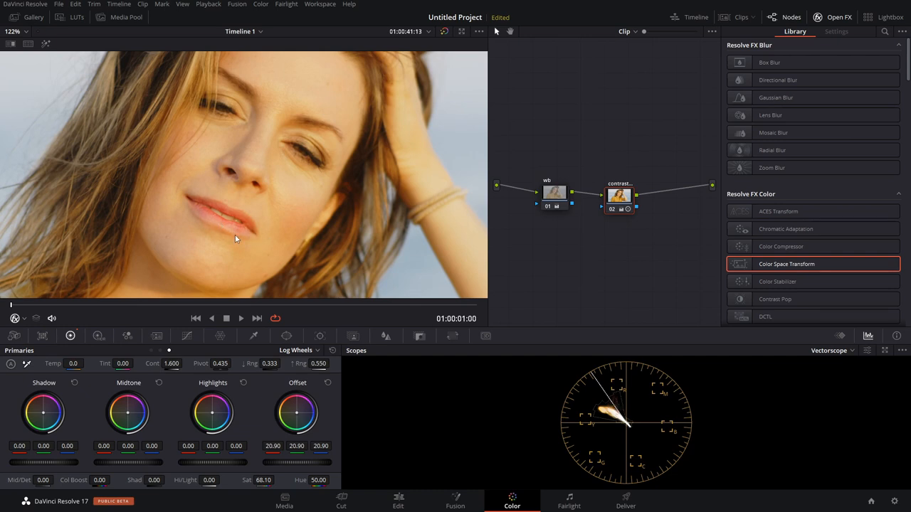
mouse_move(239, 191)
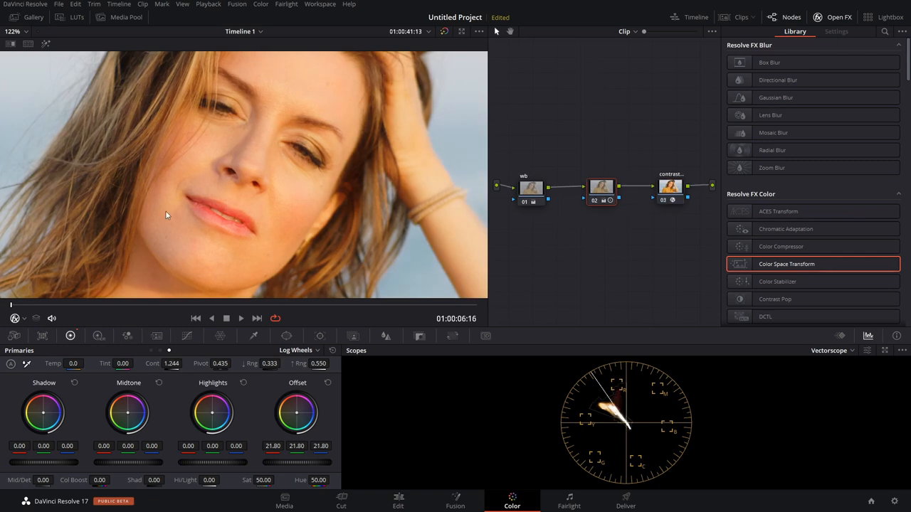
mouse_move(283, 180)
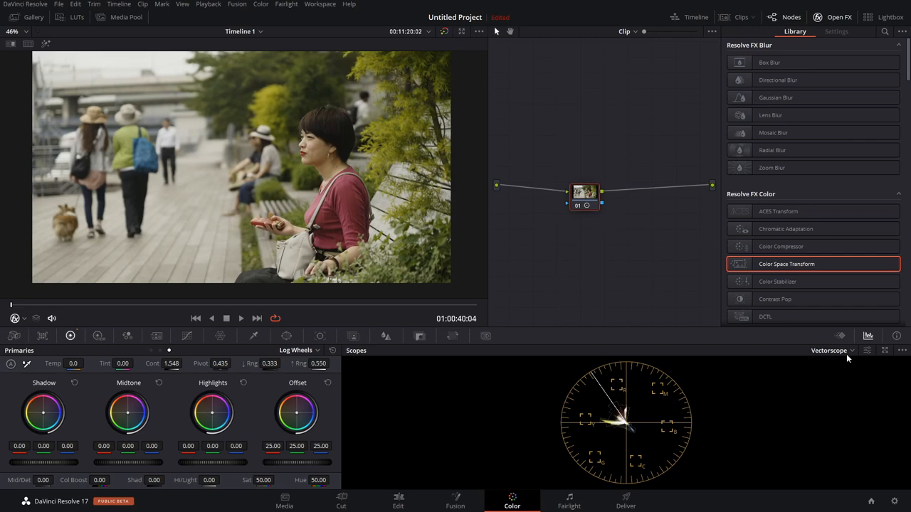
Step: Review the bench clip's V-Log-to-Rec.709 transform on the waveform scope
click(833, 350)
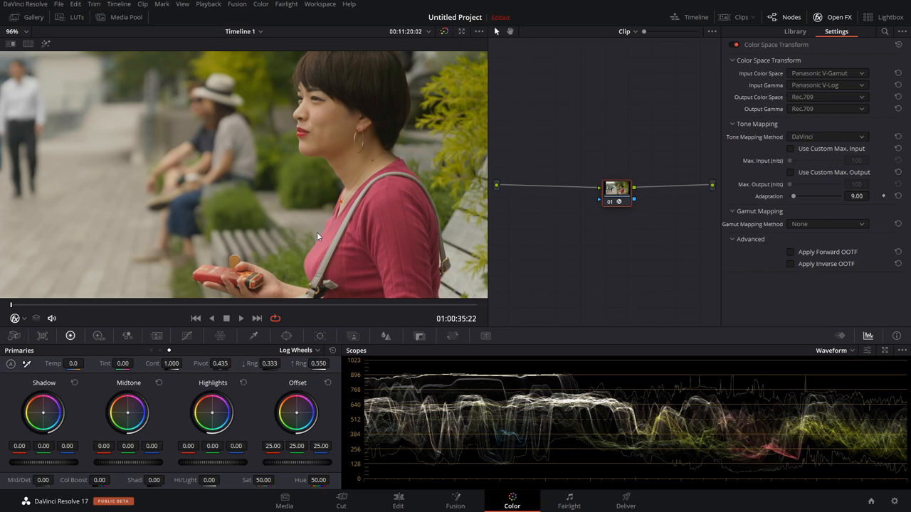
click(788, 31)
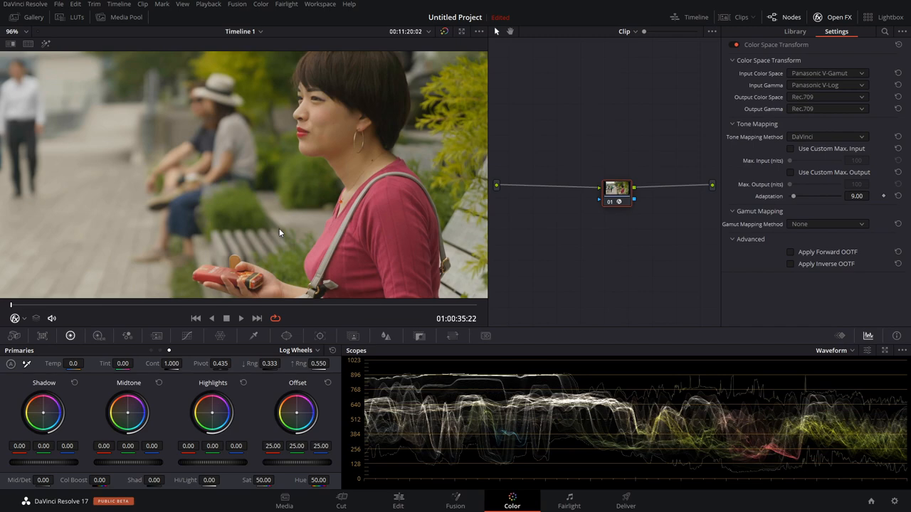
click(794, 31)
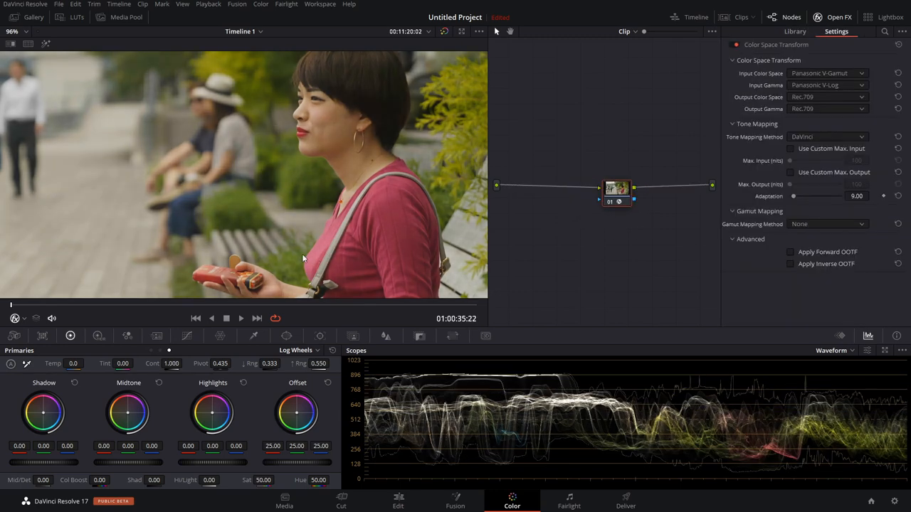
click(793, 31)
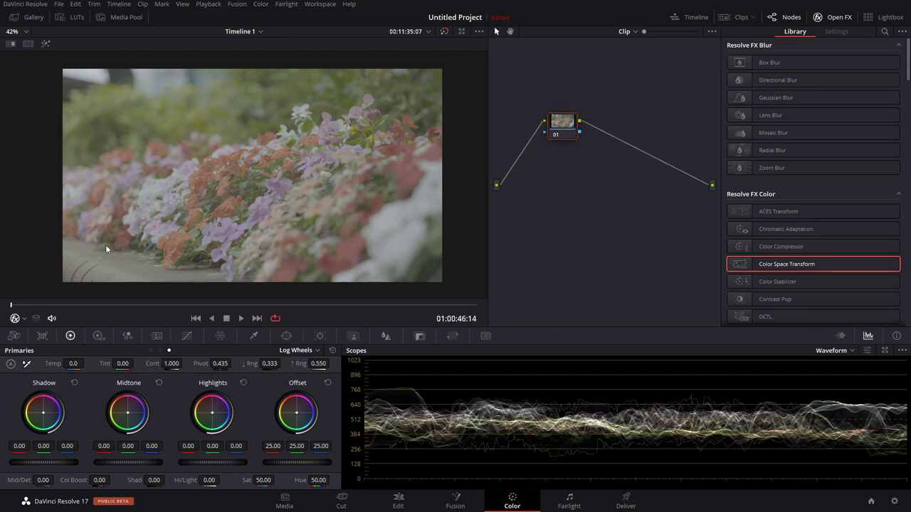
mouse_move(120, 191)
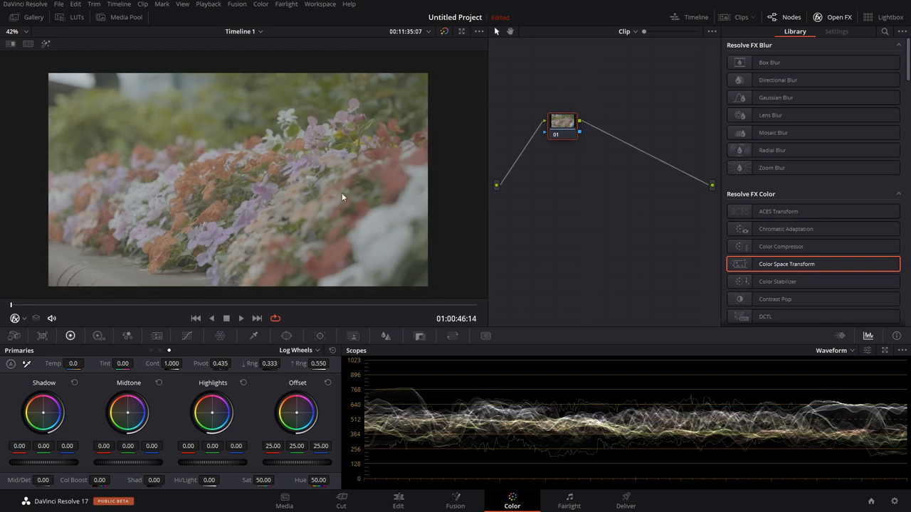
mouse_move(425, 190)
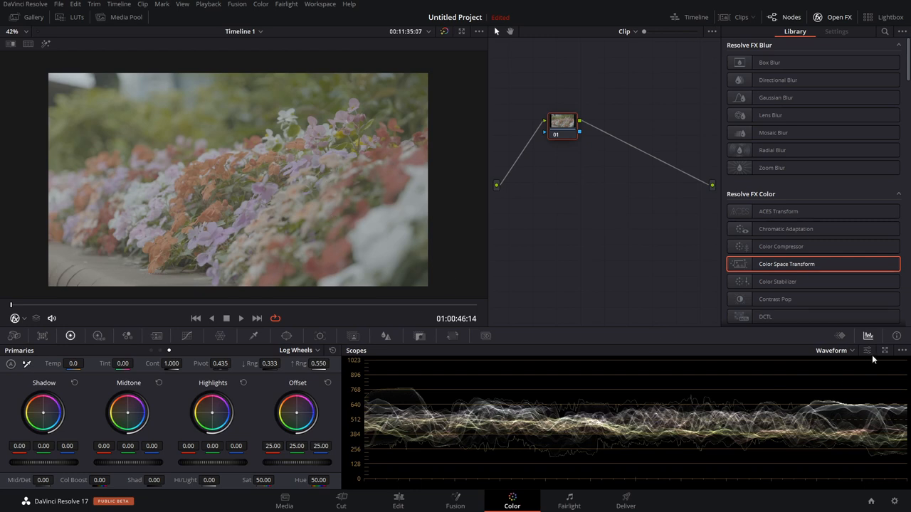
Step: Show the flower clip's boosted colours on the vectorscope and bring up the Qualifier palette
click(831, 350)
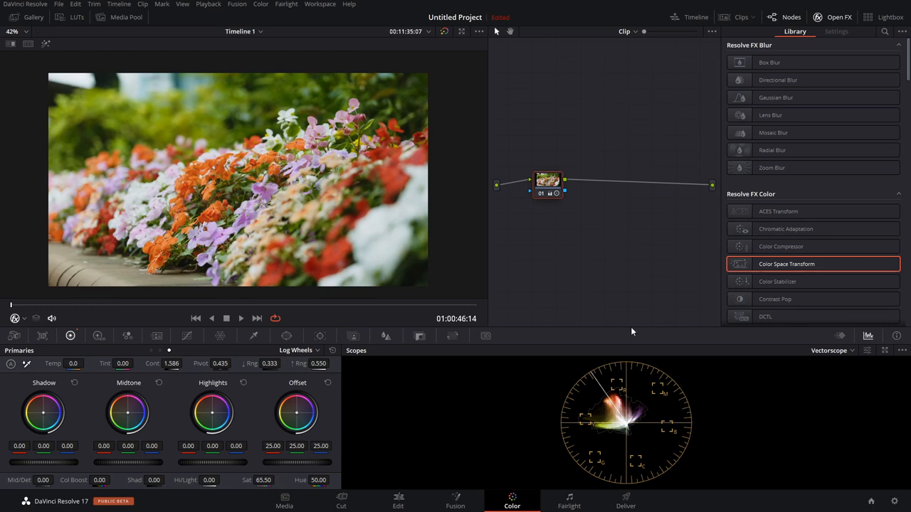
mouse_move(65, 230)
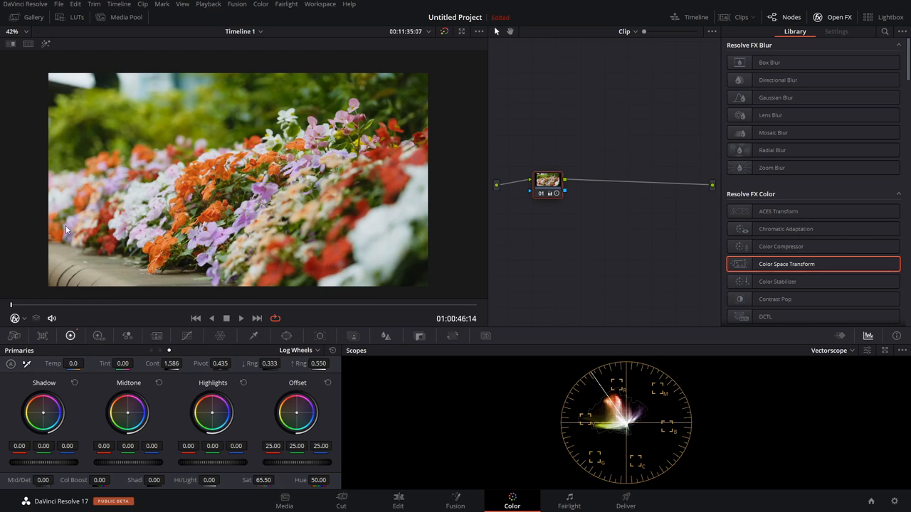
mouse_move(348, 242)
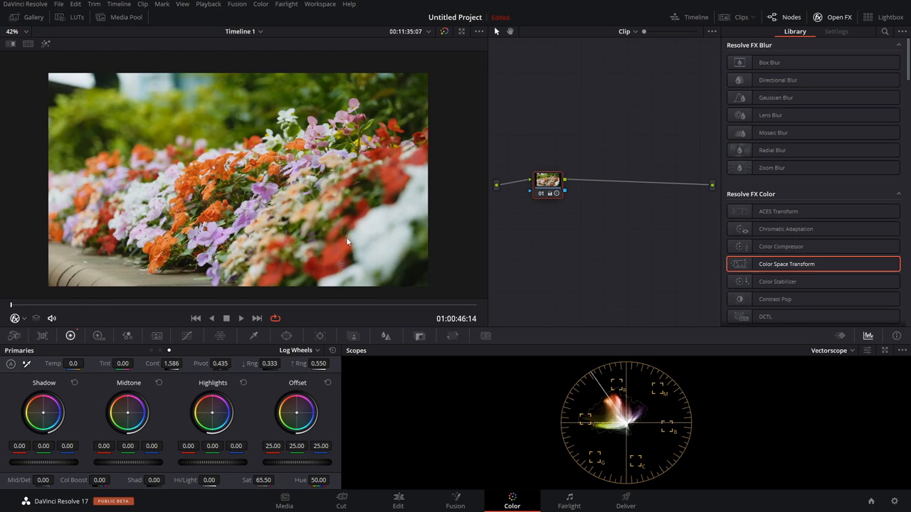
mouse_move(624, 410)
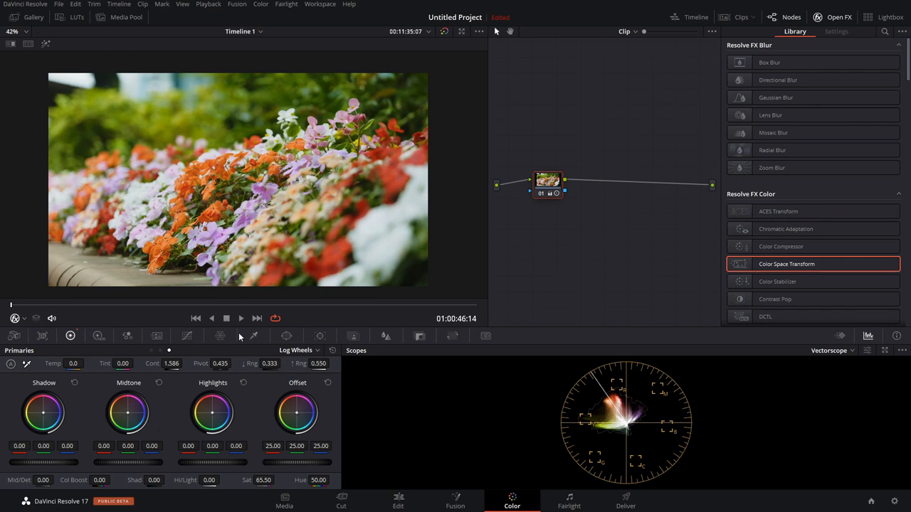
click(253, 336)
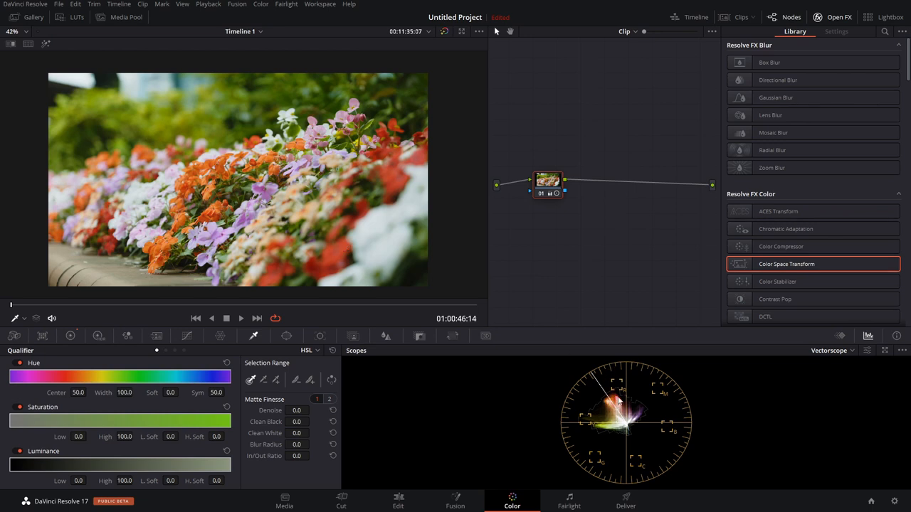
mouse_move(626, 378)
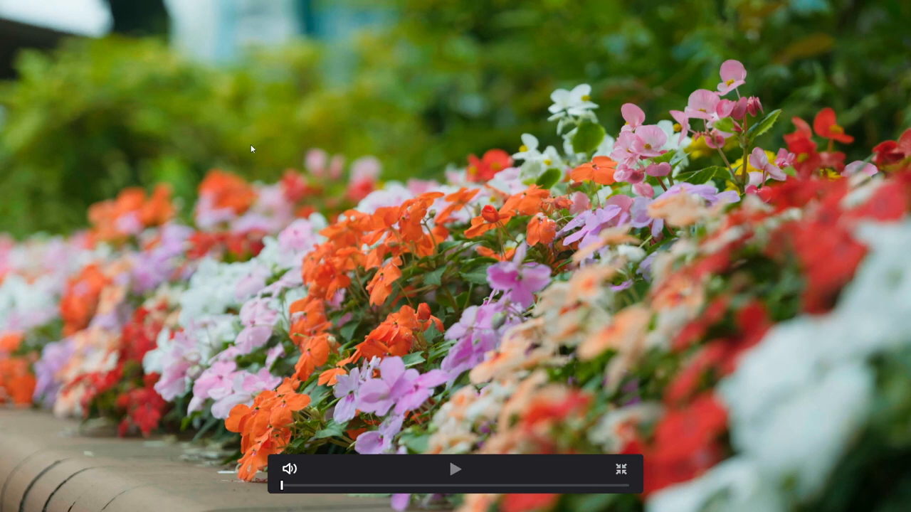
mouse_move(316, 281)
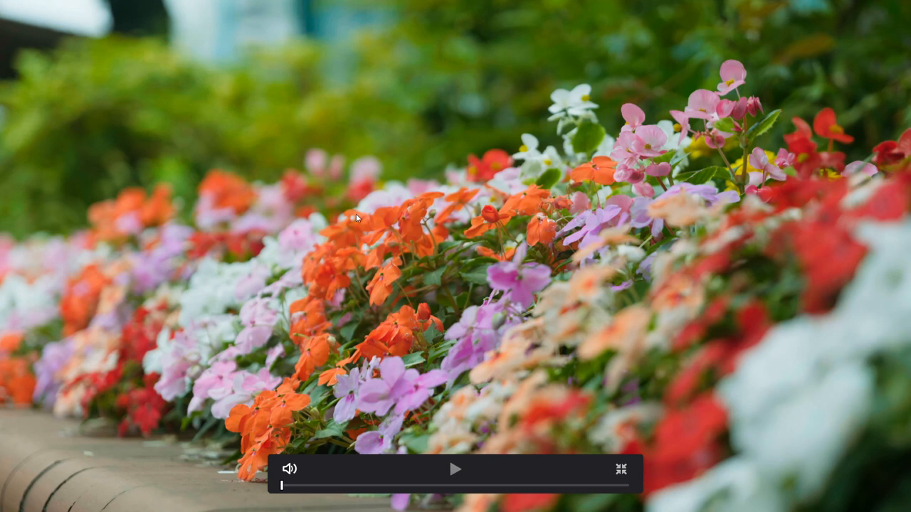
mouse_move(367, 384)
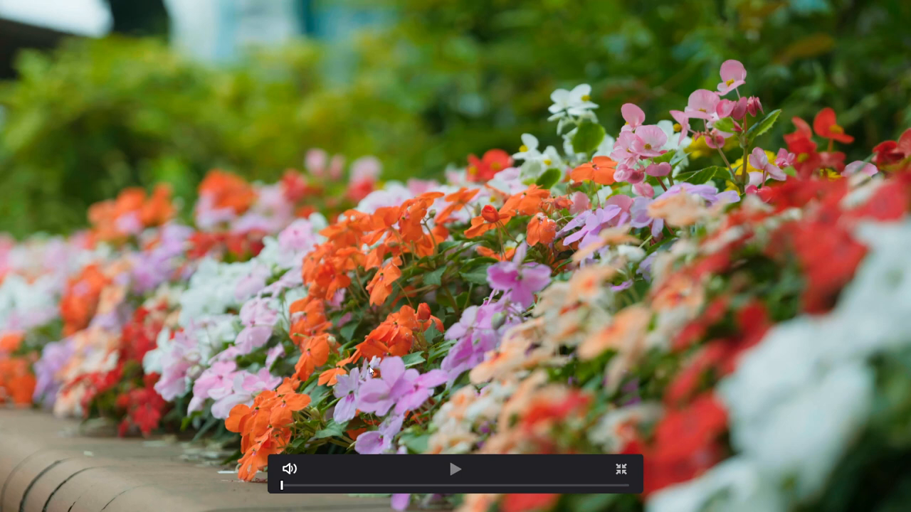
mouse_move(672, 208)
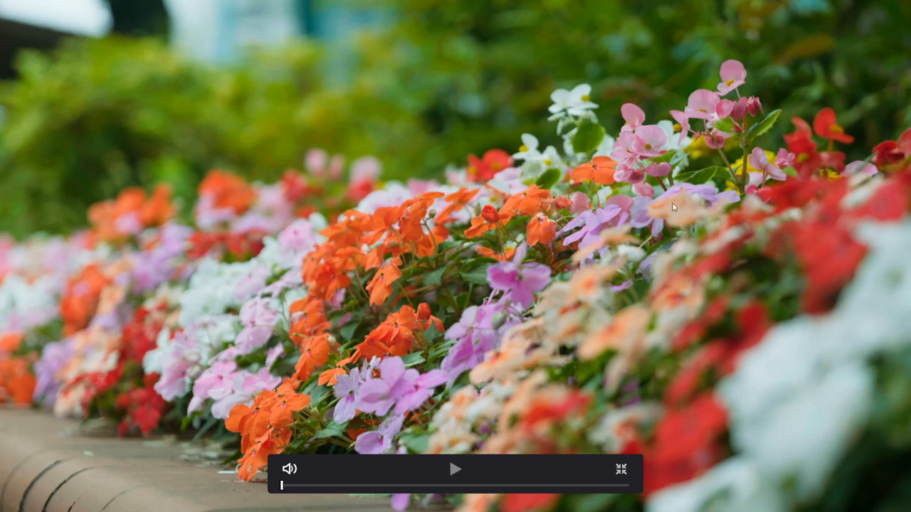
mouse_move(652, 268)
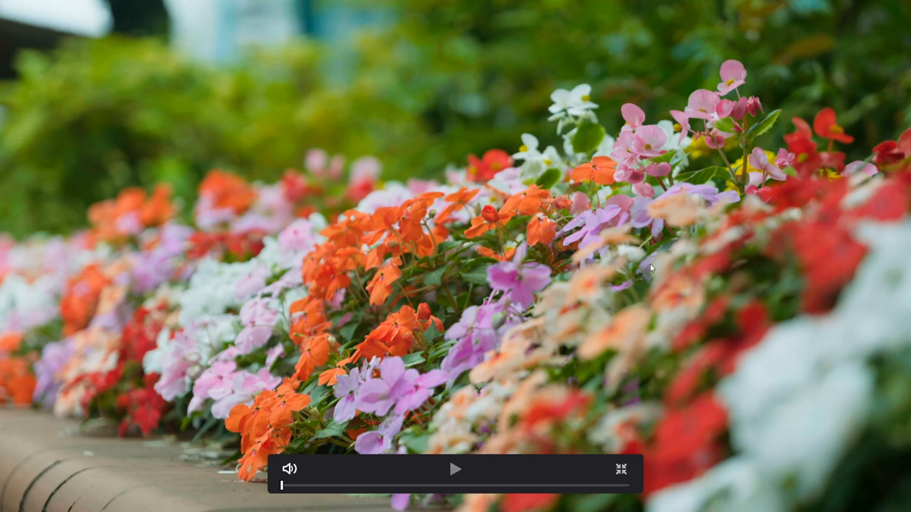
mouse_move(661, 242)
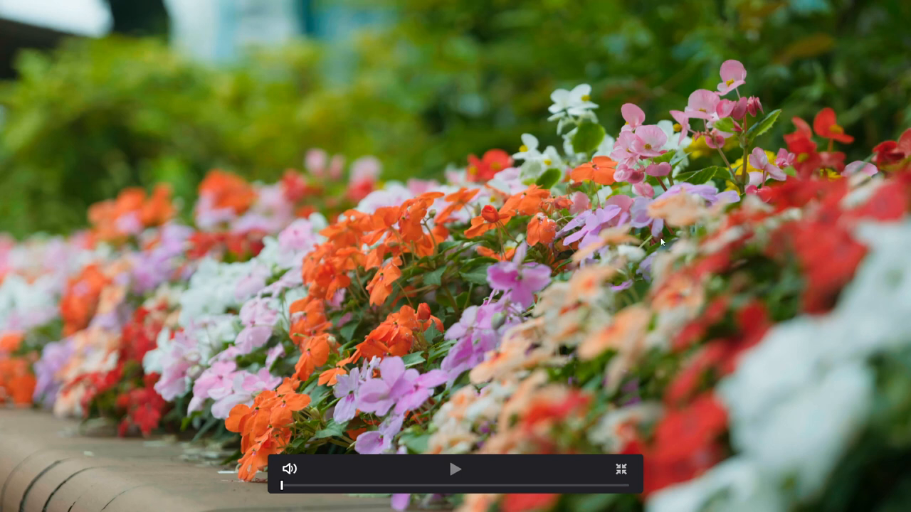
mouse_move(800, 280)
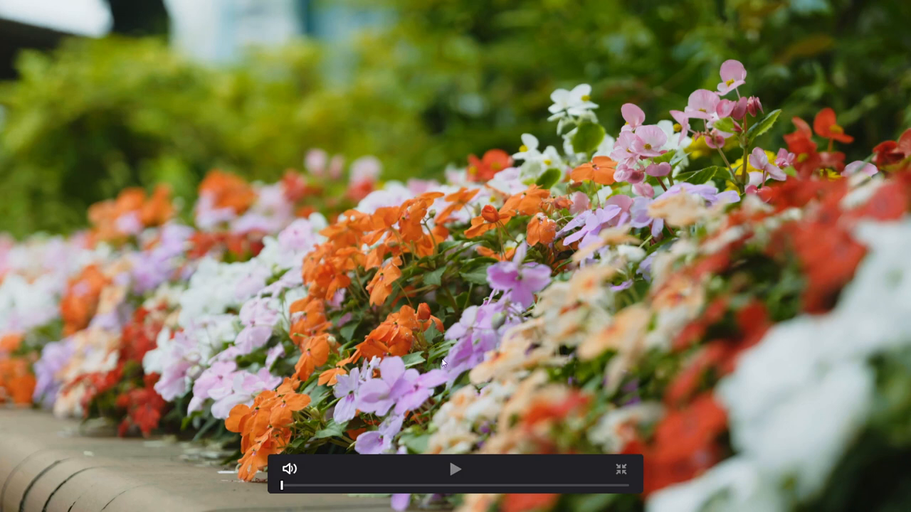
mouse_move(507, 296)
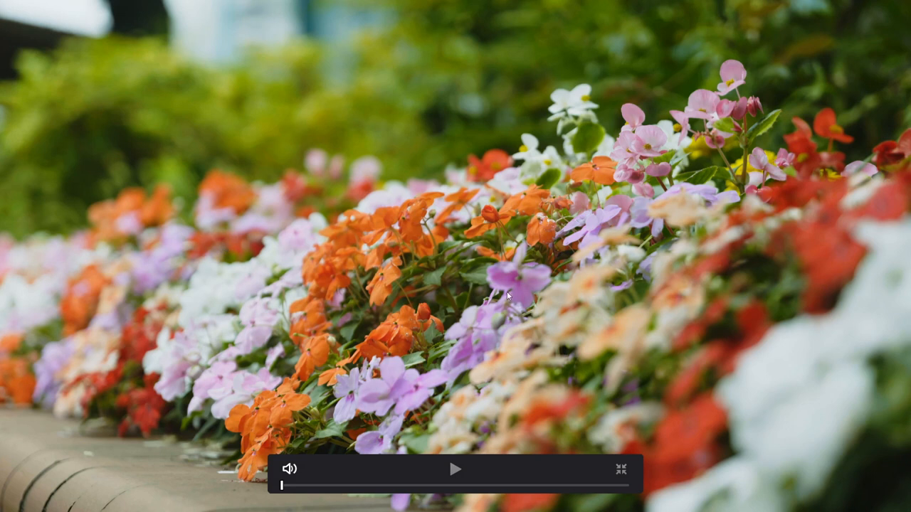
mouse_move(529, 216)
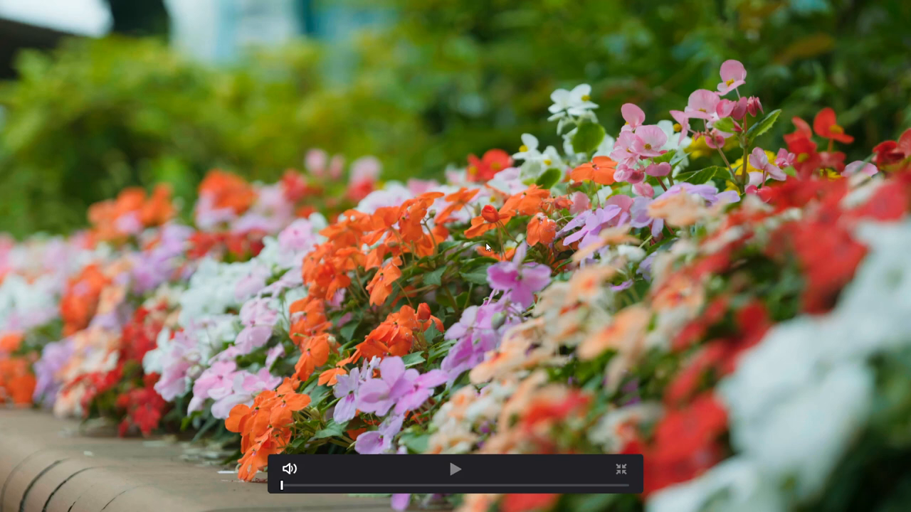
mouse_move(449, 309)
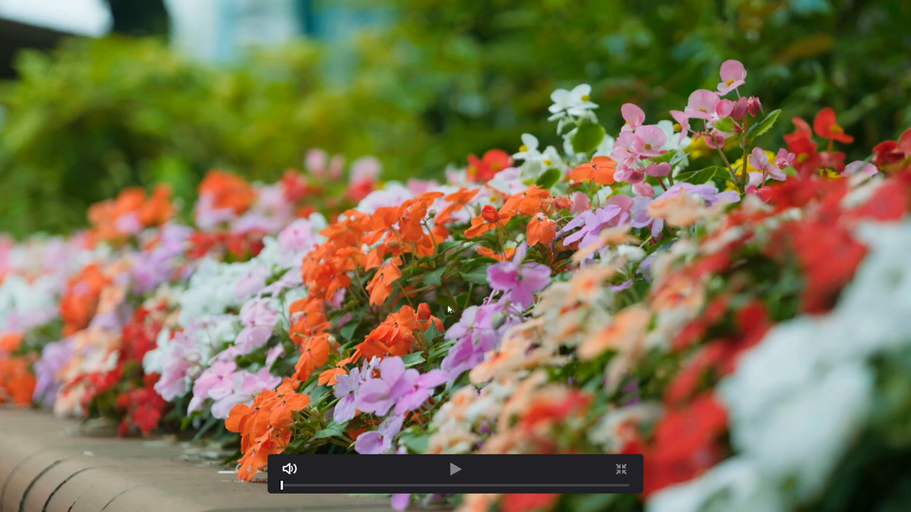
mouse_move(423, 305)
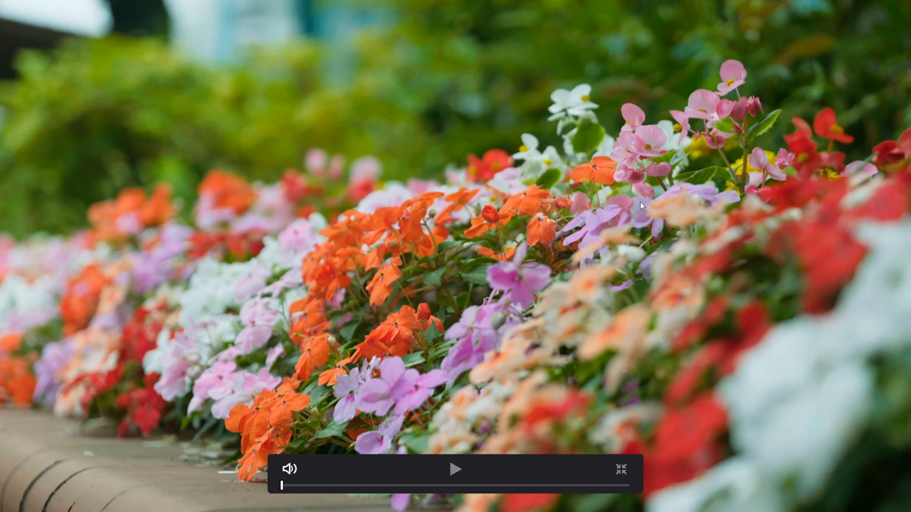
mouse_move(231, 411)
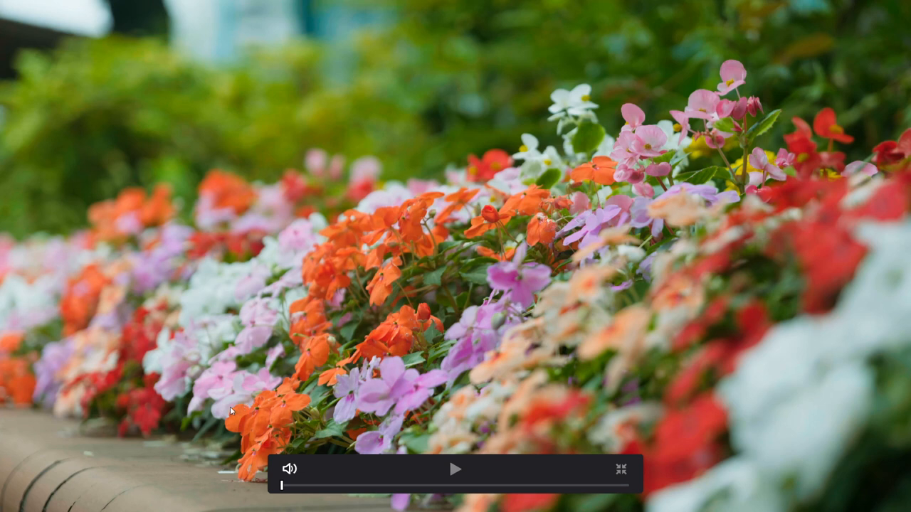
mouse_move(449, 267)
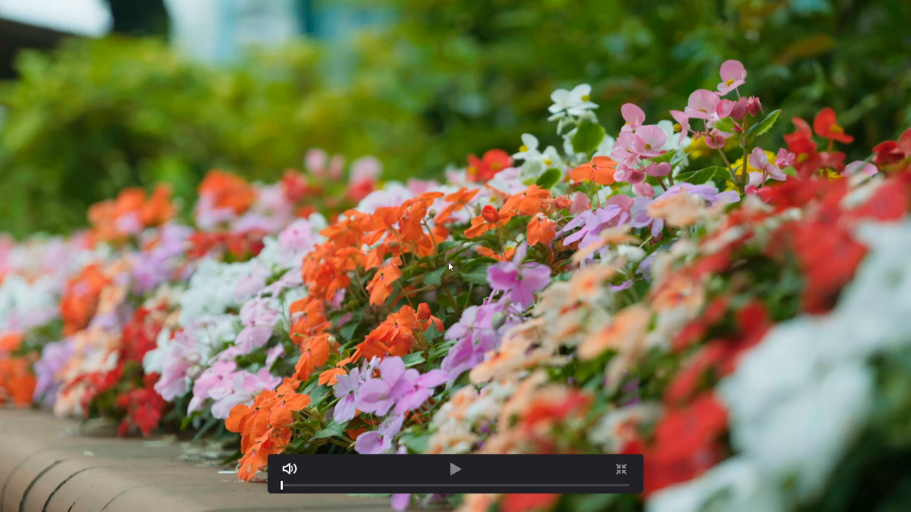
mouse_move(746, 161)
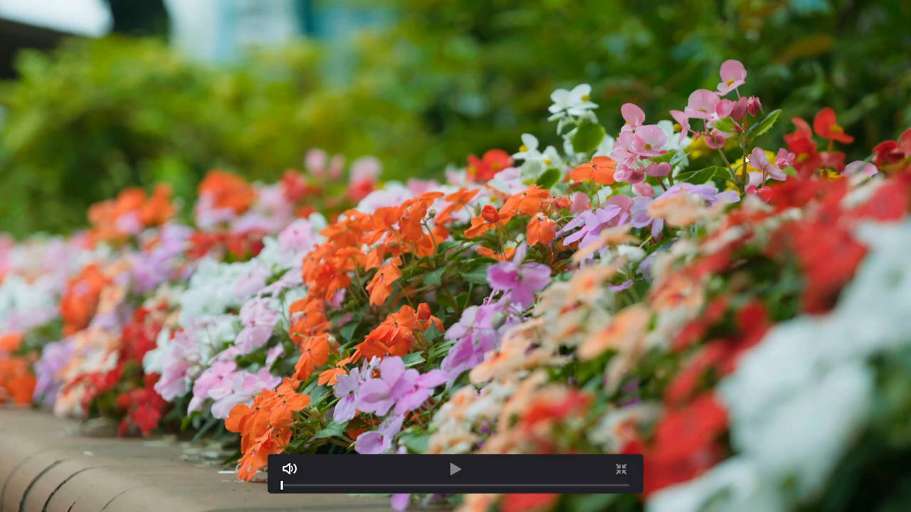
mouse_move(267, 257)
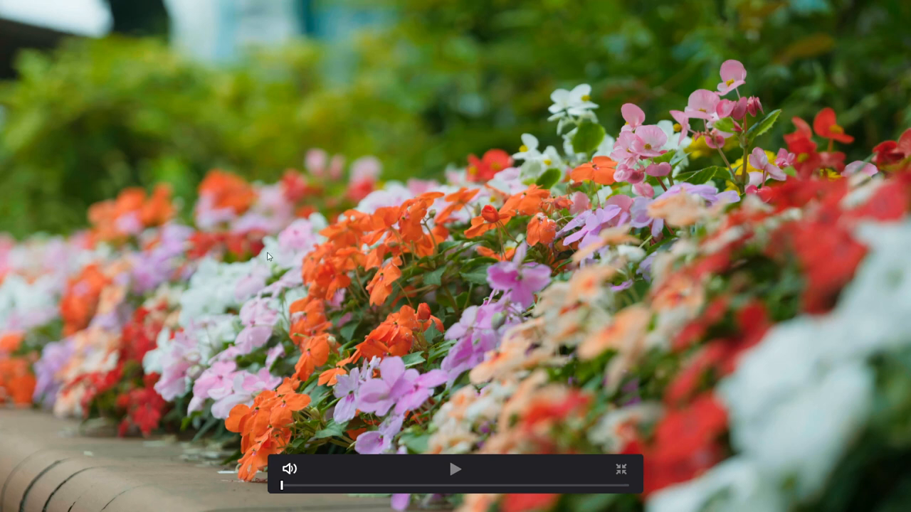